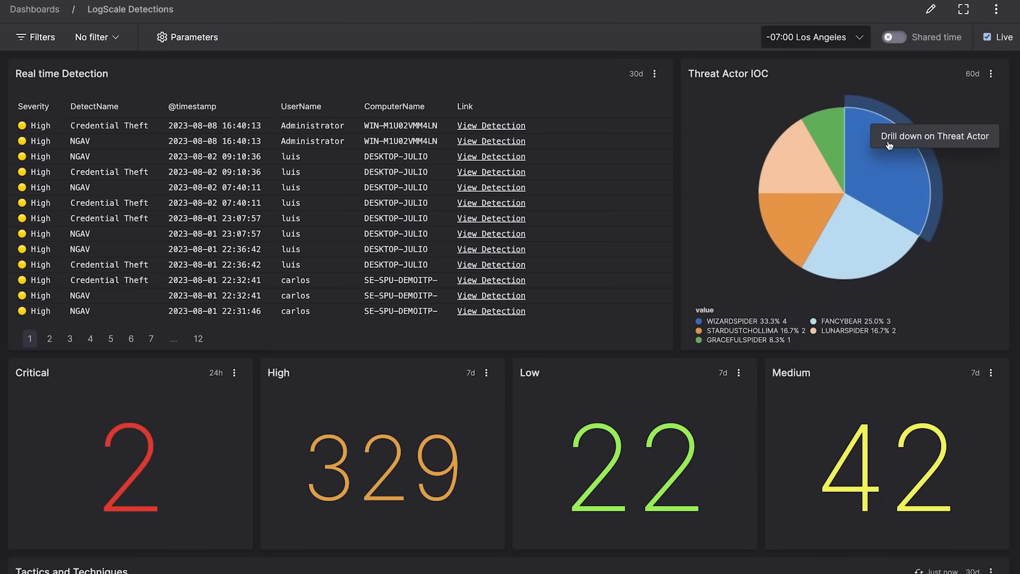
Drill down into the WIZARDSPIDER threat actor profile and review its tradecraft and CVEs.
left_click(872, 149)
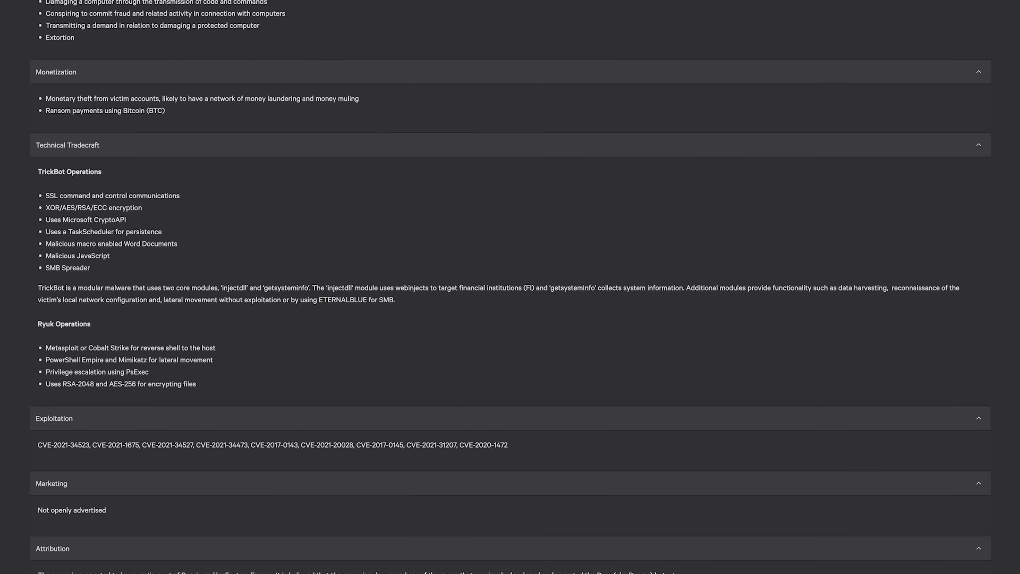
scroll("down", 3)
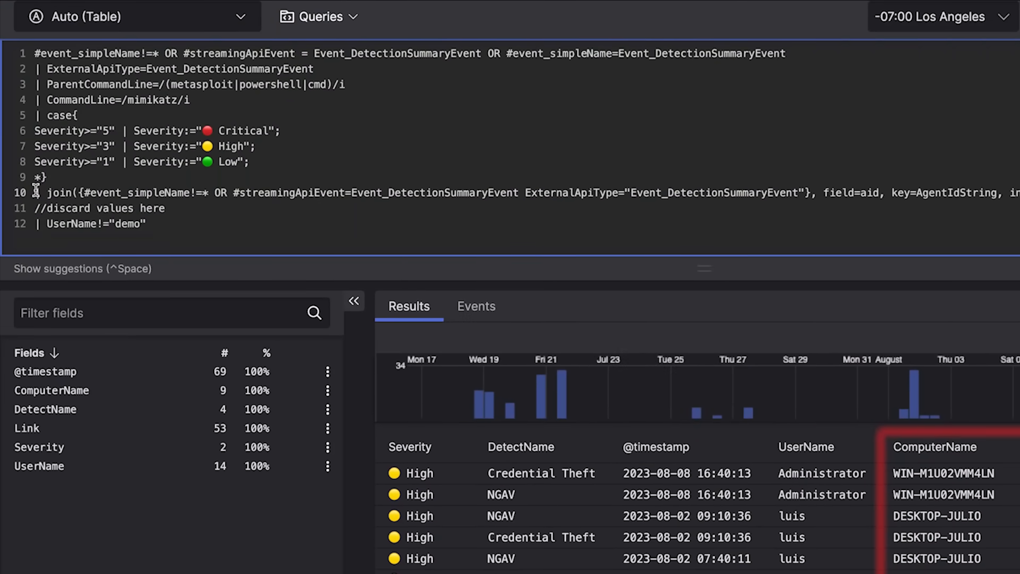
Add sankey(source="Tactic", target="Technique") after the join and run to render the flow.
left_click(137, 16)
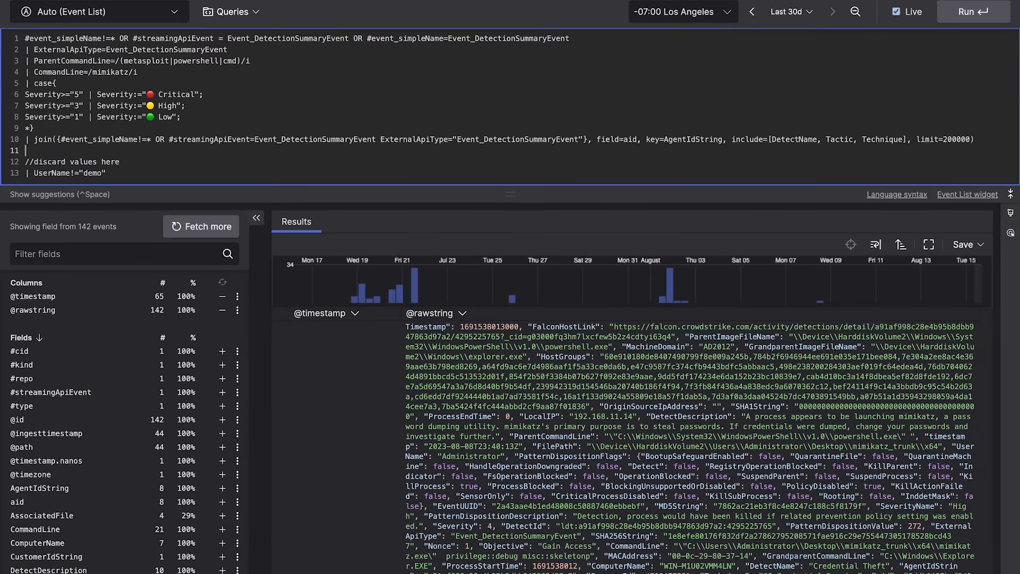
type("sankey(source=\"Tactic\", target=\"Technique\")")
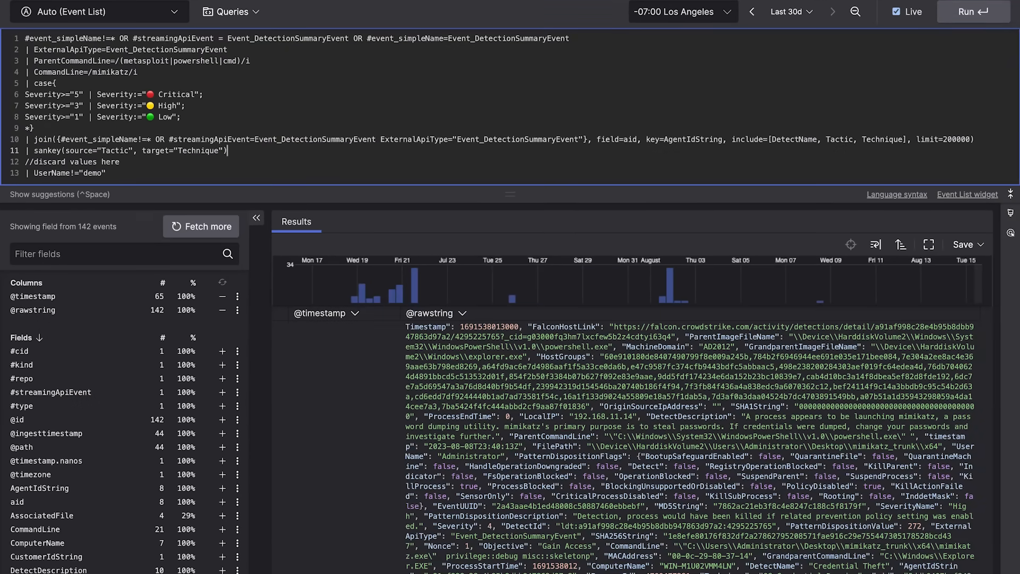
left_click(973, 11)
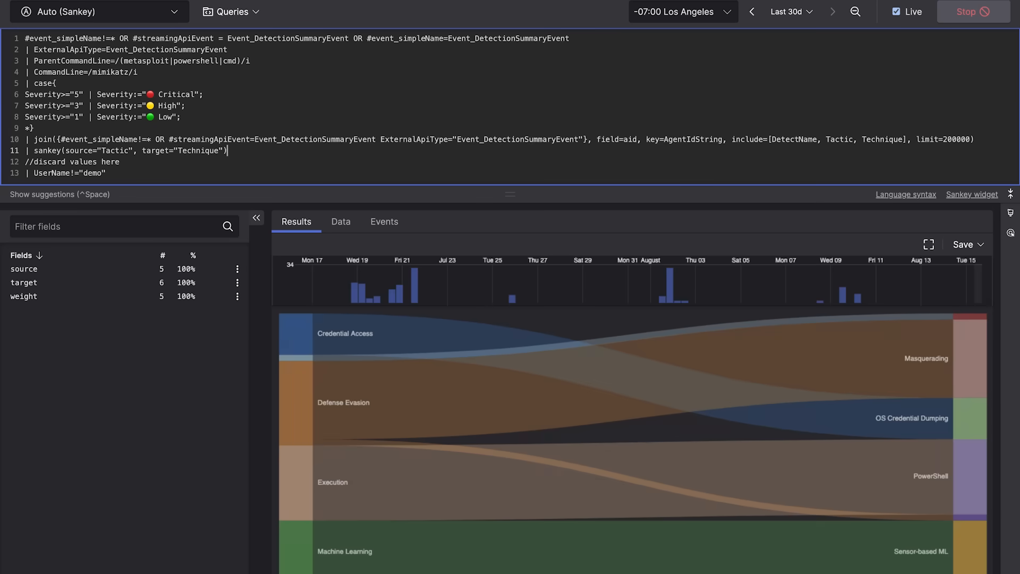
left_click(256, 217)
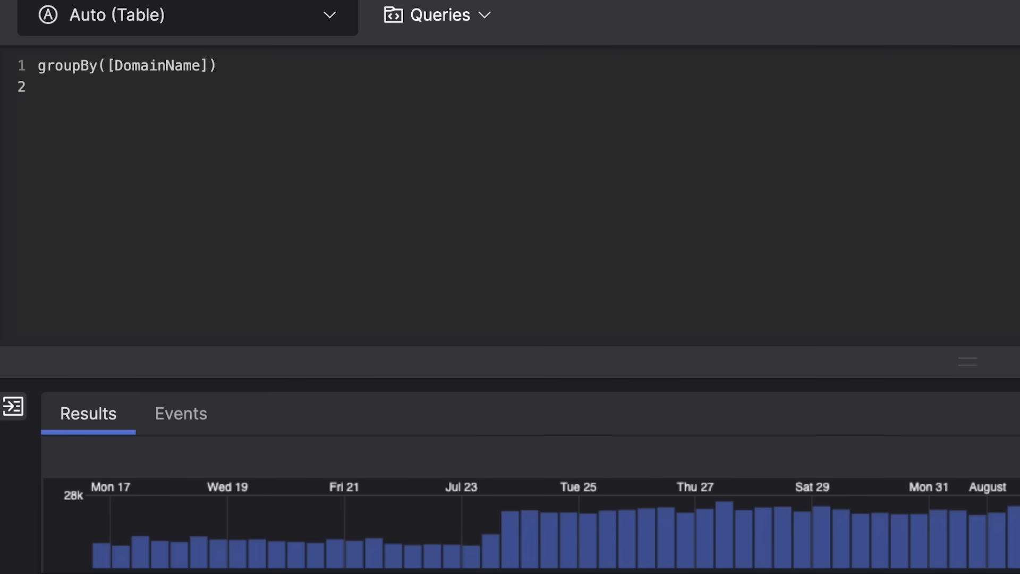
Enrich DomainName with ioc:lookup, table domains with ioc[0].labels, filter /wizard+/i and run.
scroll("down", 3)
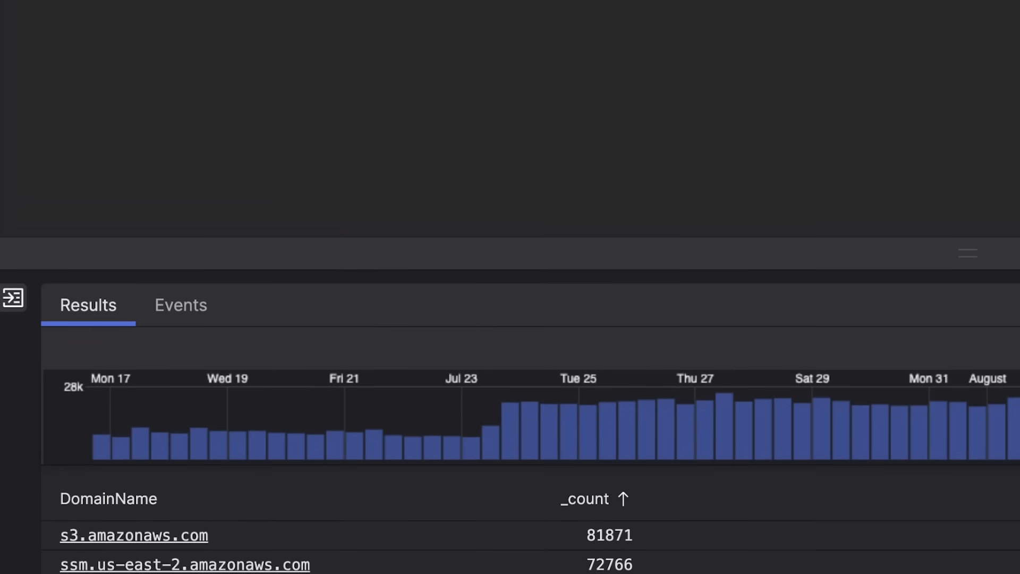
scroll("down", 3)
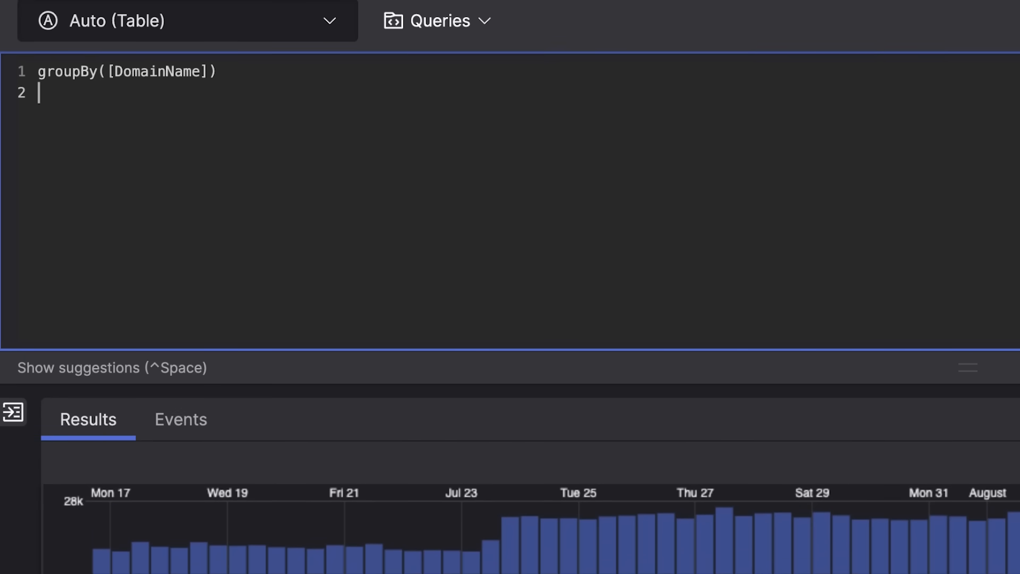
type("| ioc:lookup(field=[DomainName], type=\"domain\", confidenceThreshold=unverified, strict=true)")
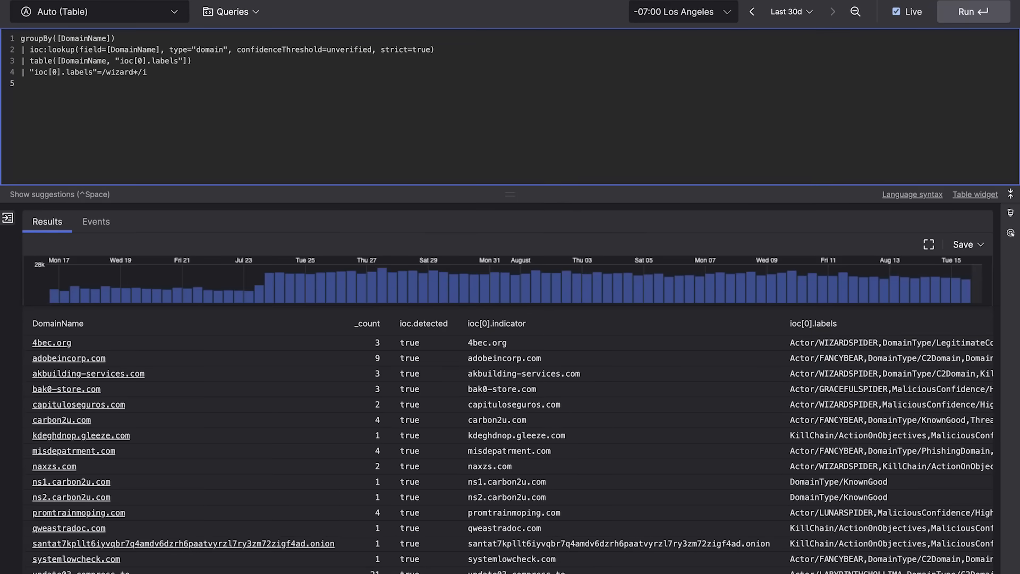
left_click(970, 12)
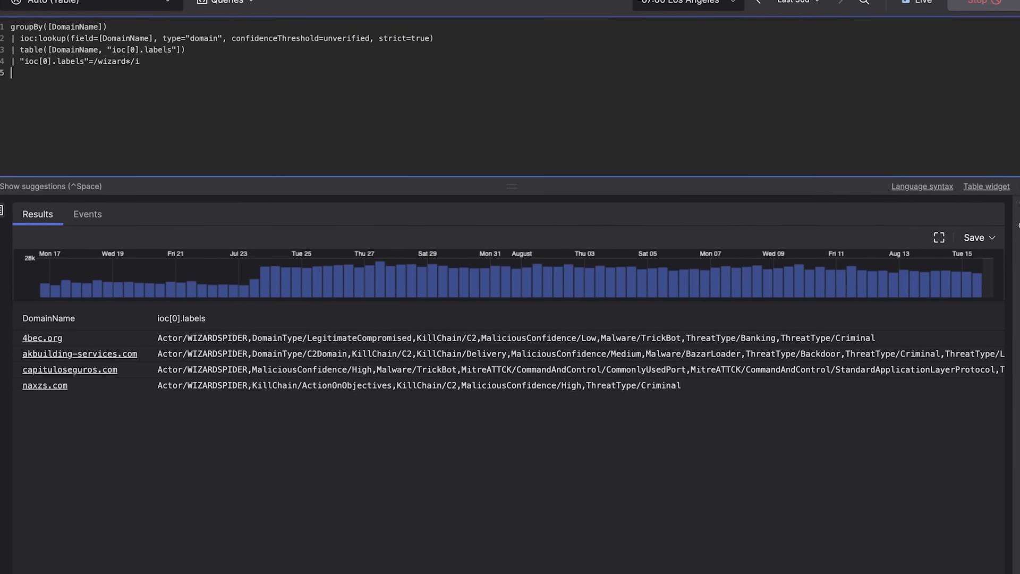
scroll("up", 3)
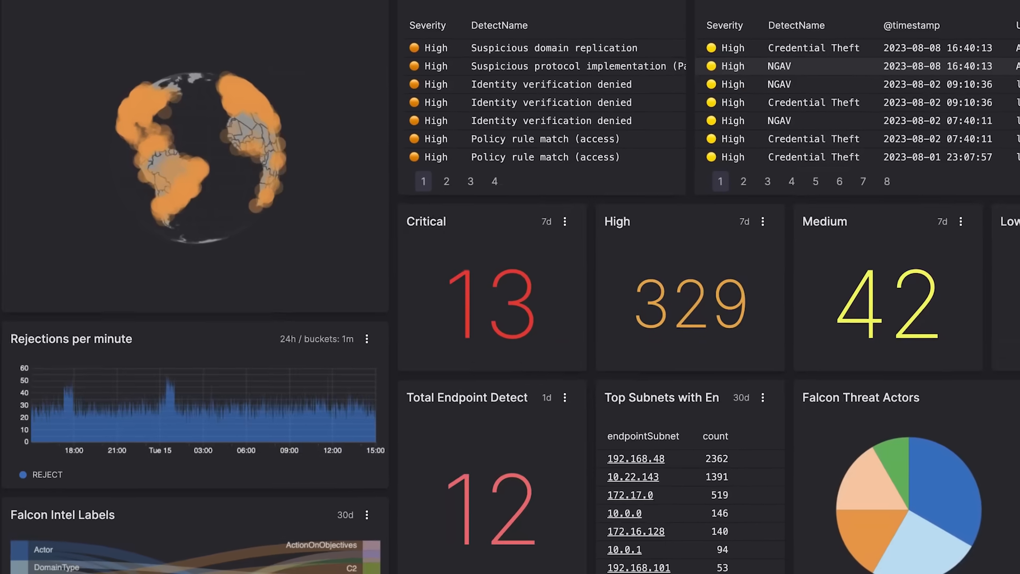
Scroll through the security dashboard's identity alerts, detections and threat actor widgets.
scroll("up", 3)
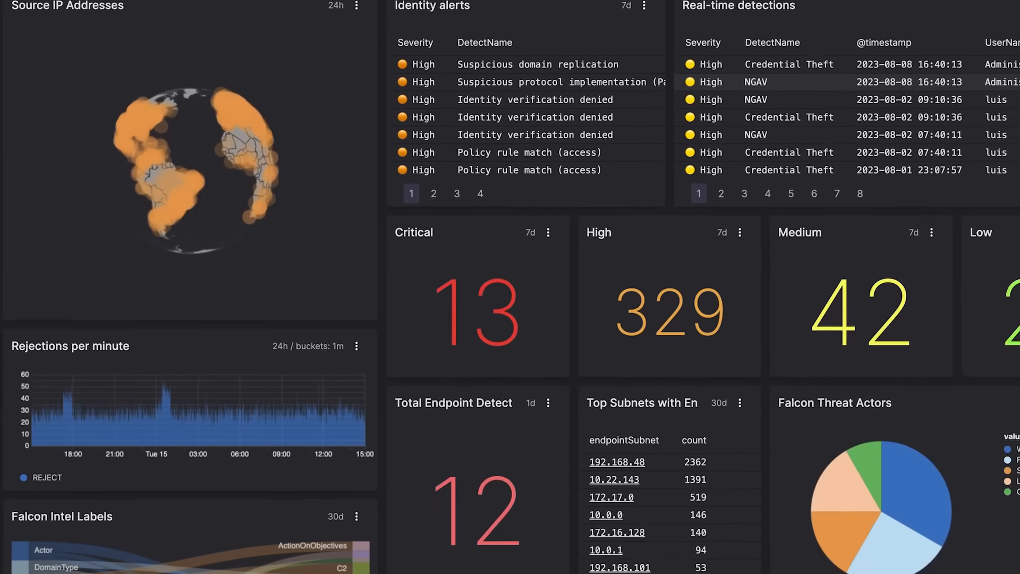